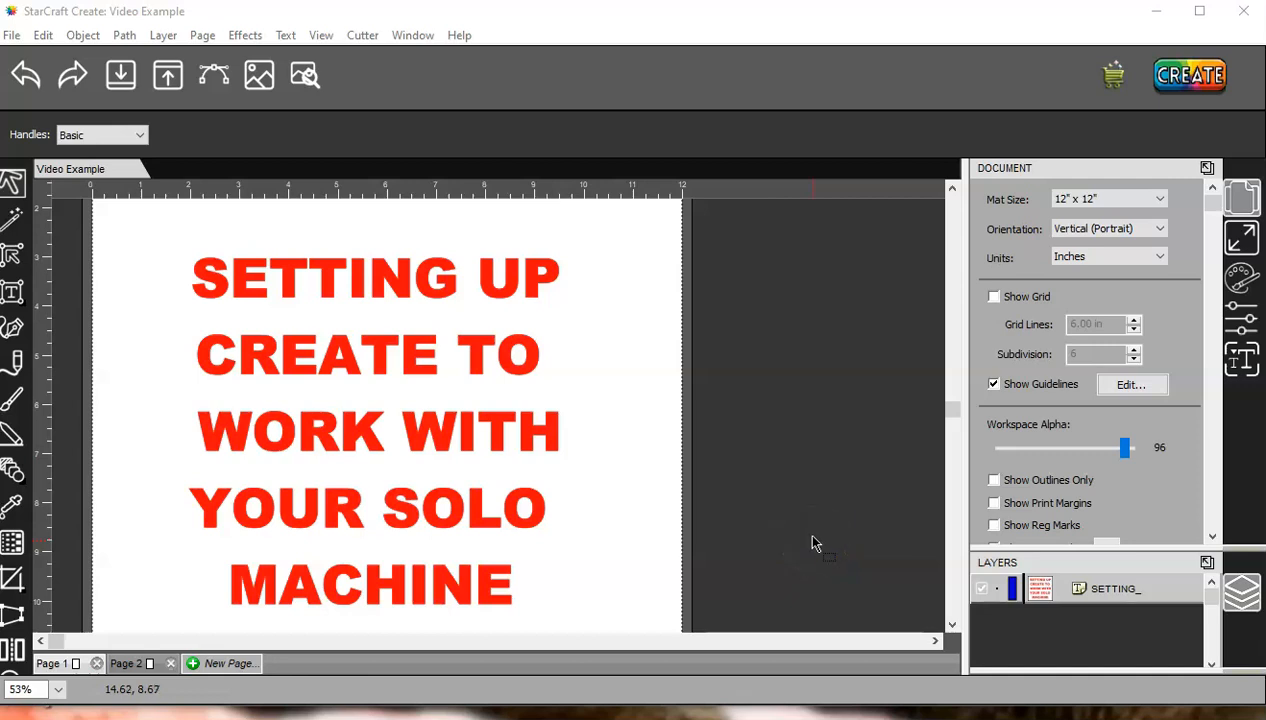
mouse_move(848, 524)
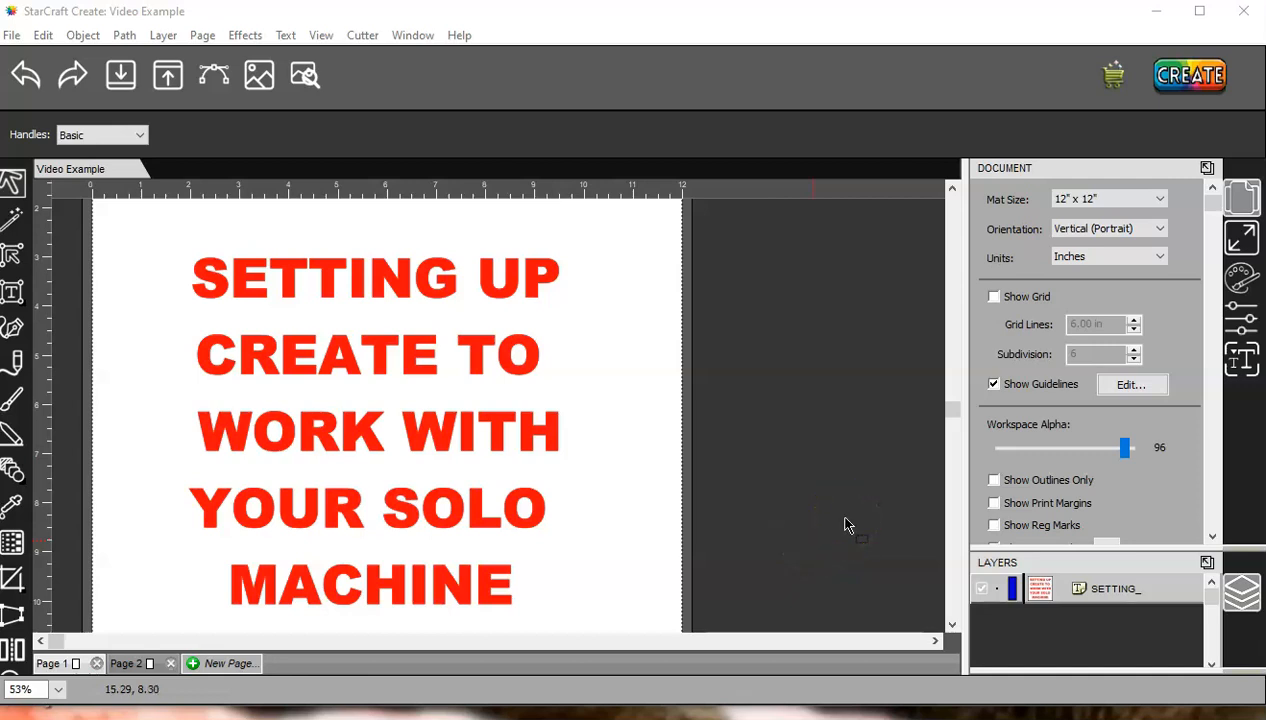
mouse_move(676, 350)
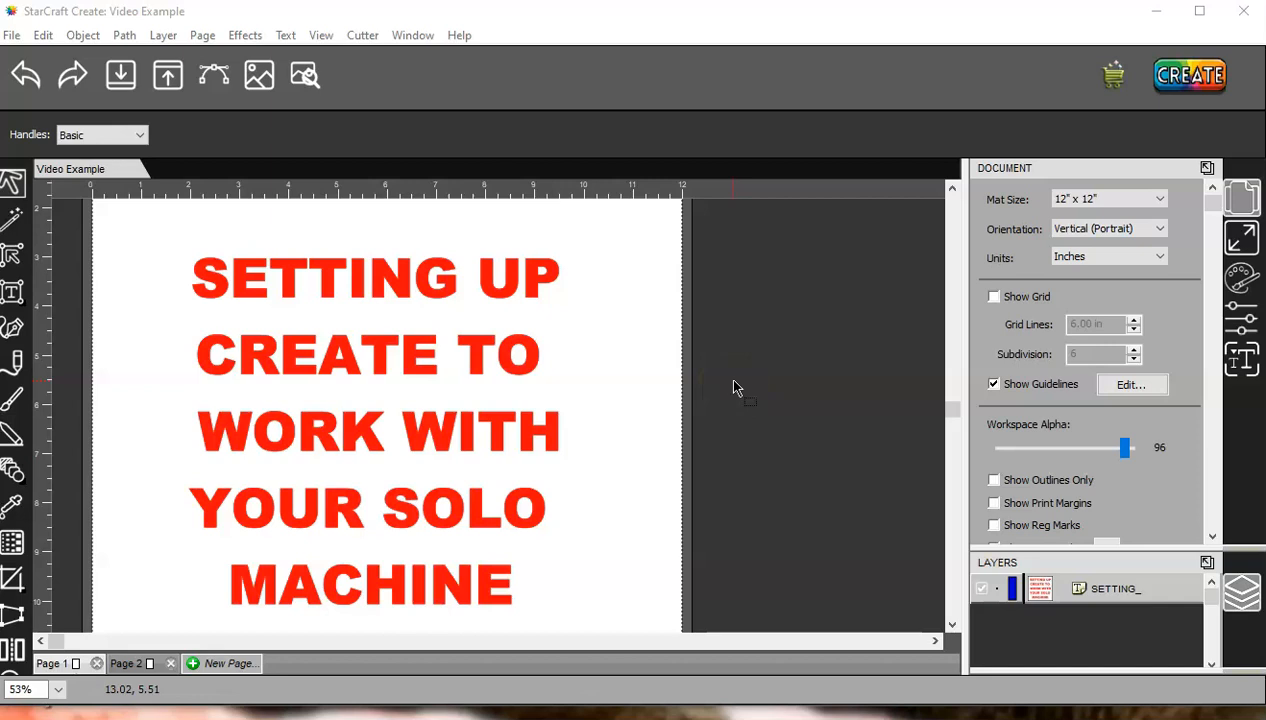
Add a StarCraft Solo to My Cutters via Cutter > My Cutter, brand StarCraft, model Solo
click(362, 36)
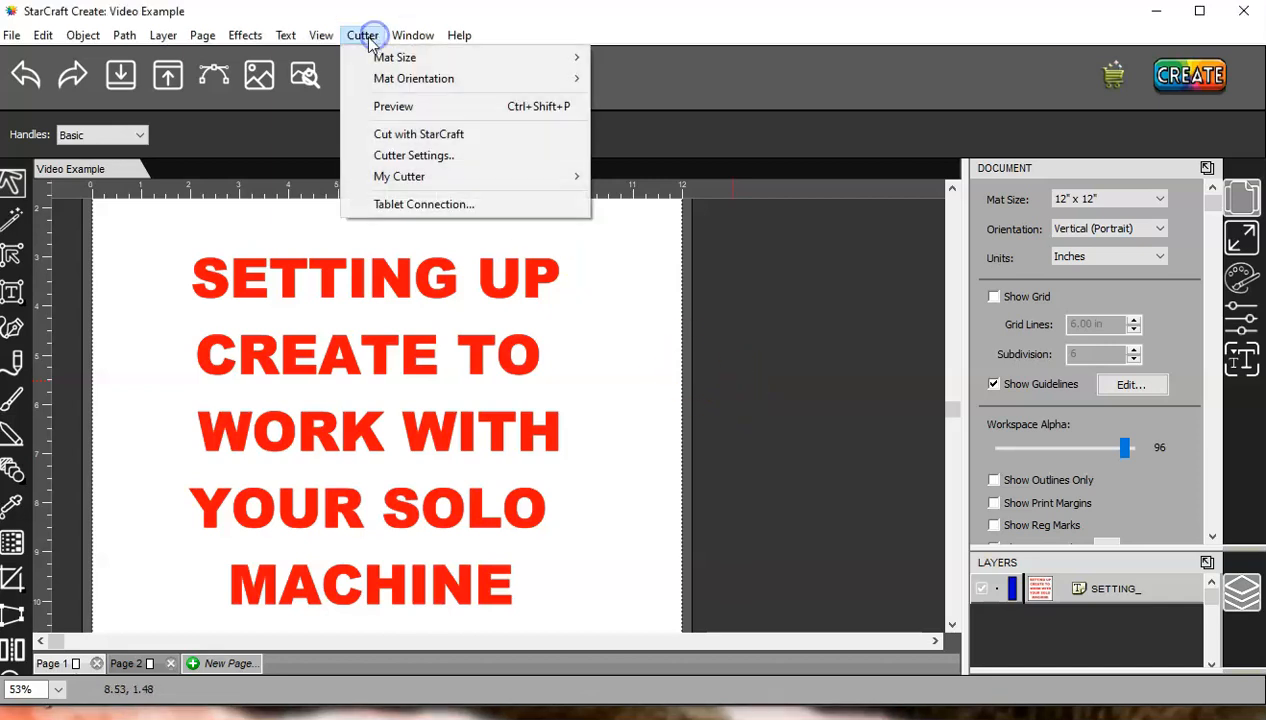
mouse_move(400, 176)
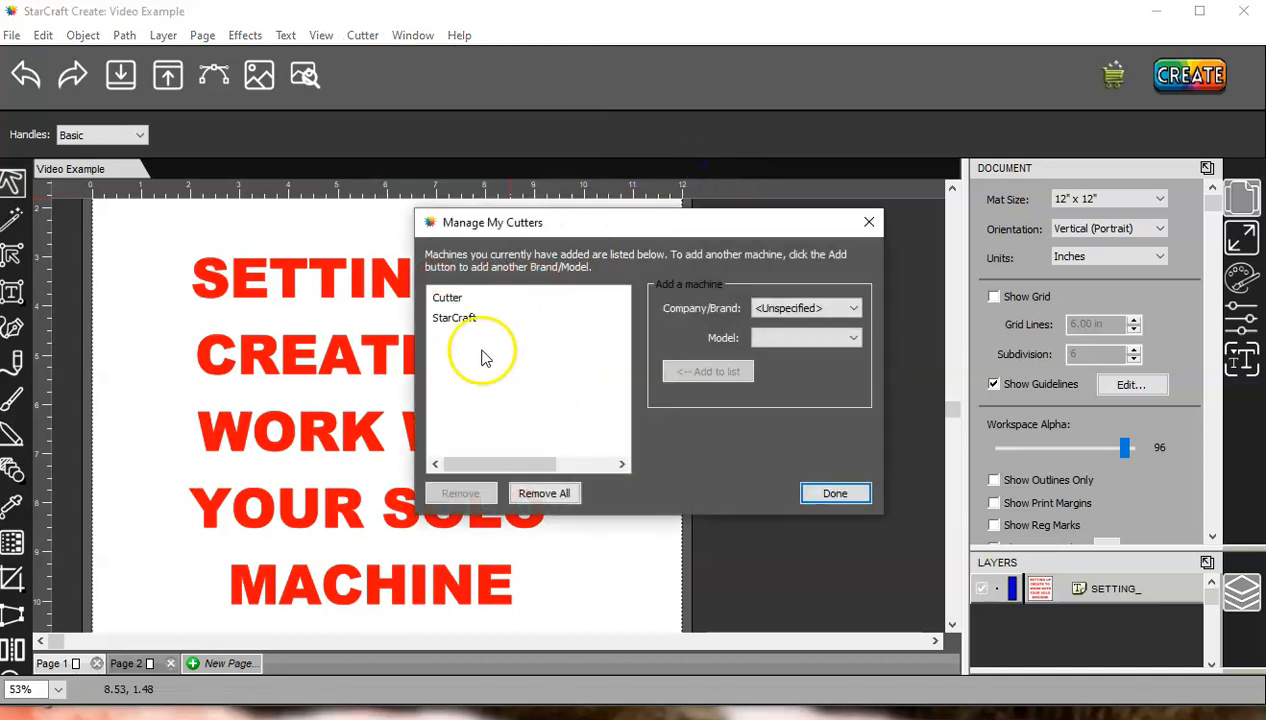
mouse_move(530, 330)
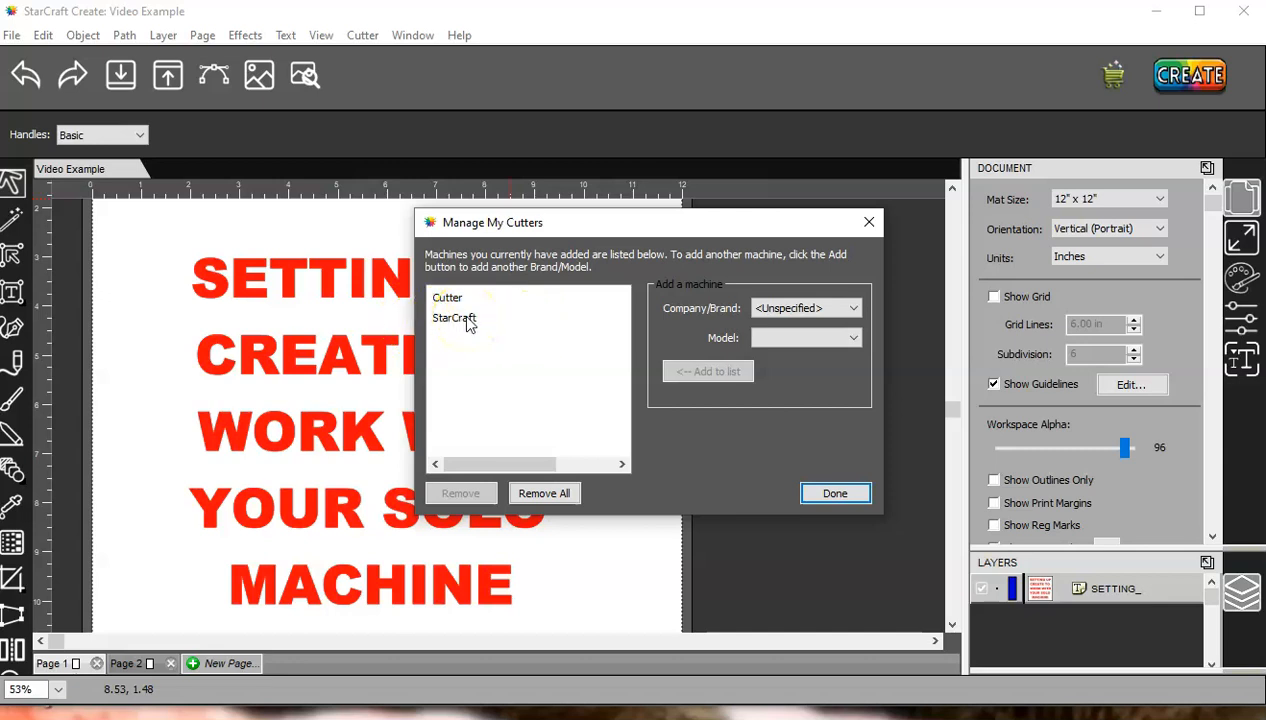
click(448, 296)
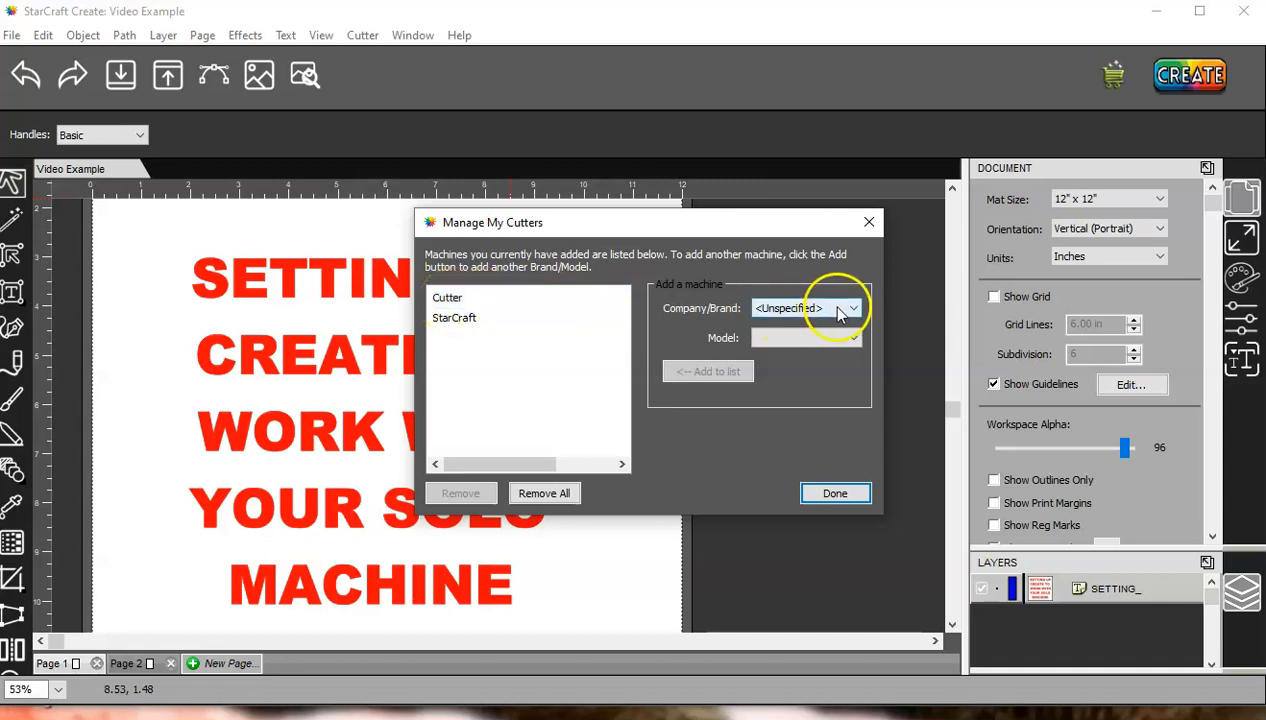
click(852, 308)
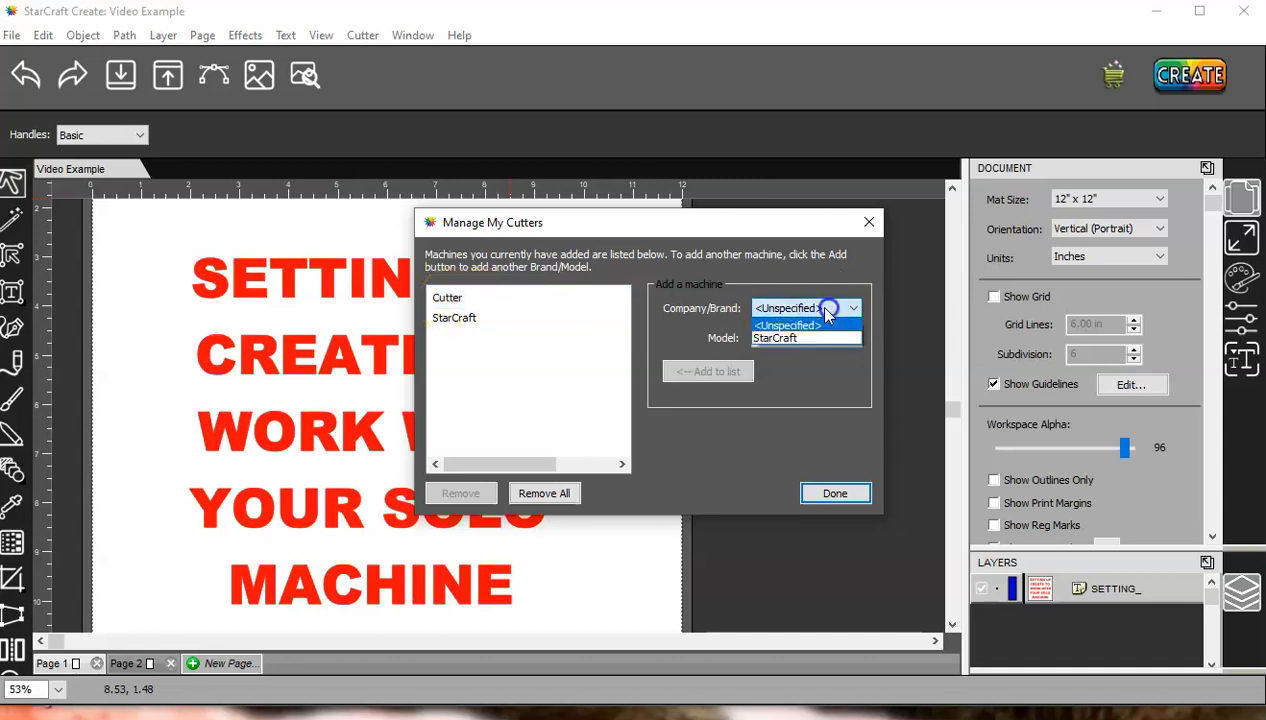
click(804, 338)
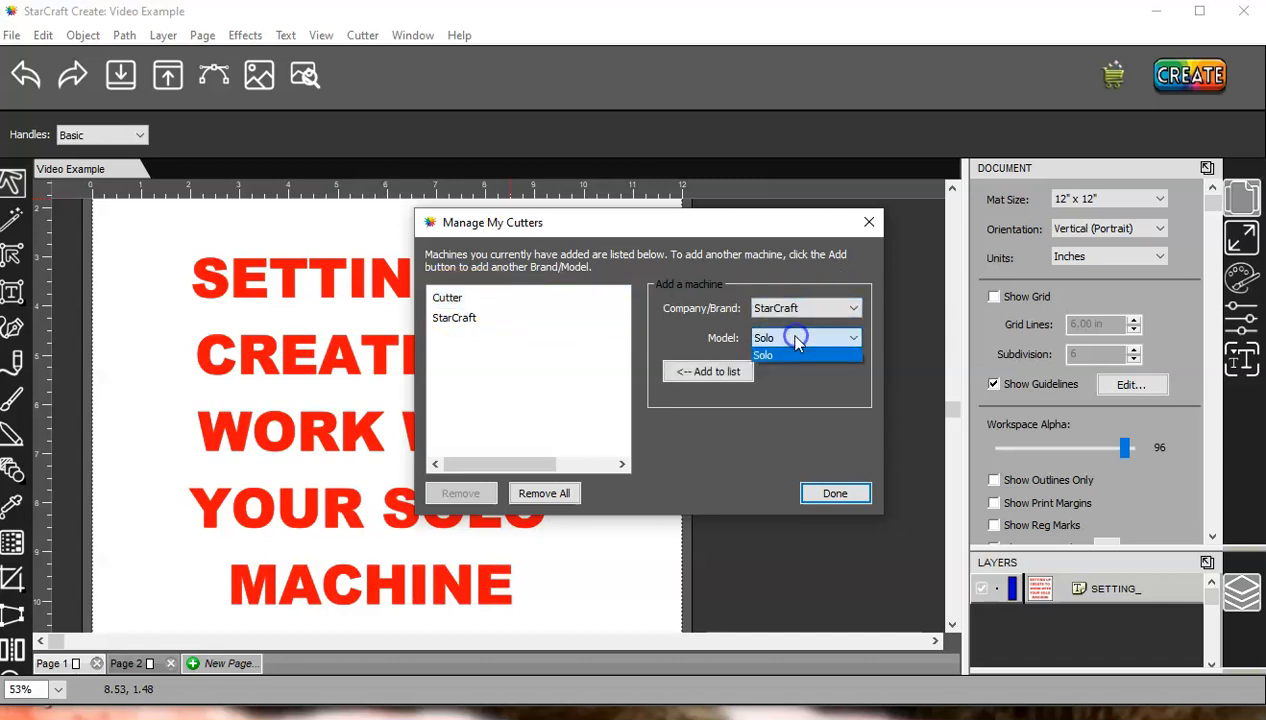
click(764, 336)
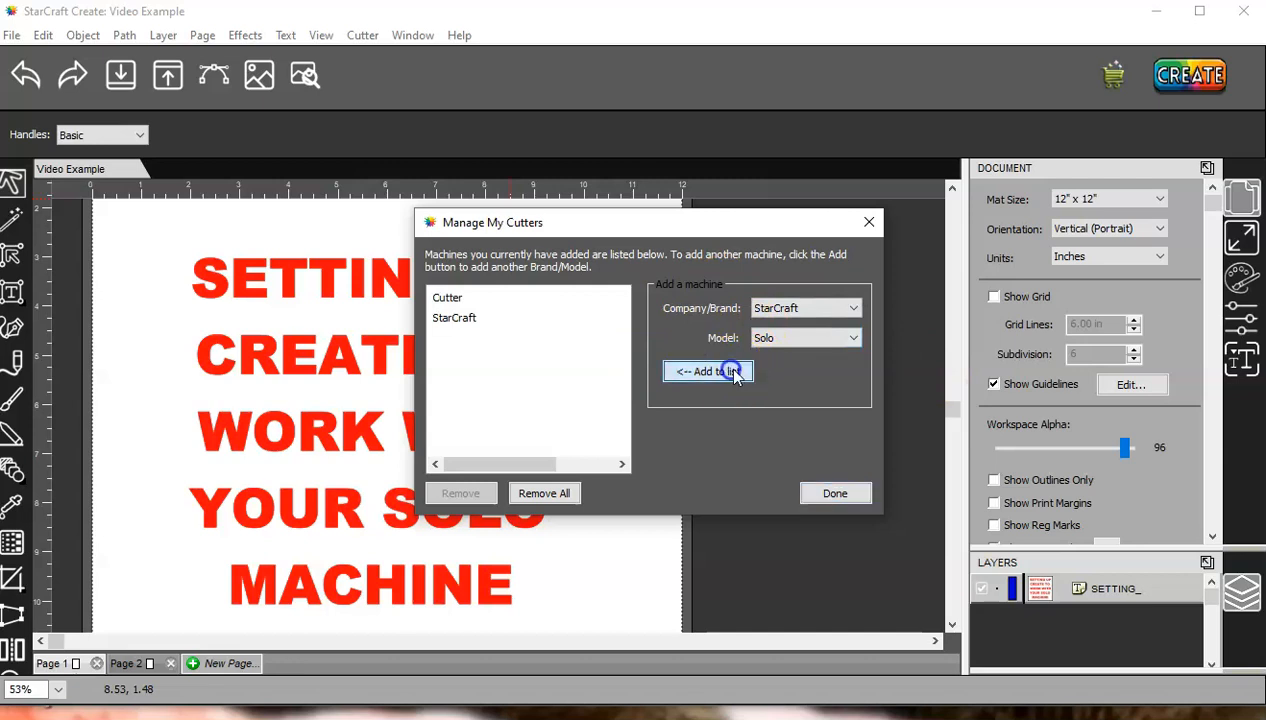
click(834, 492)
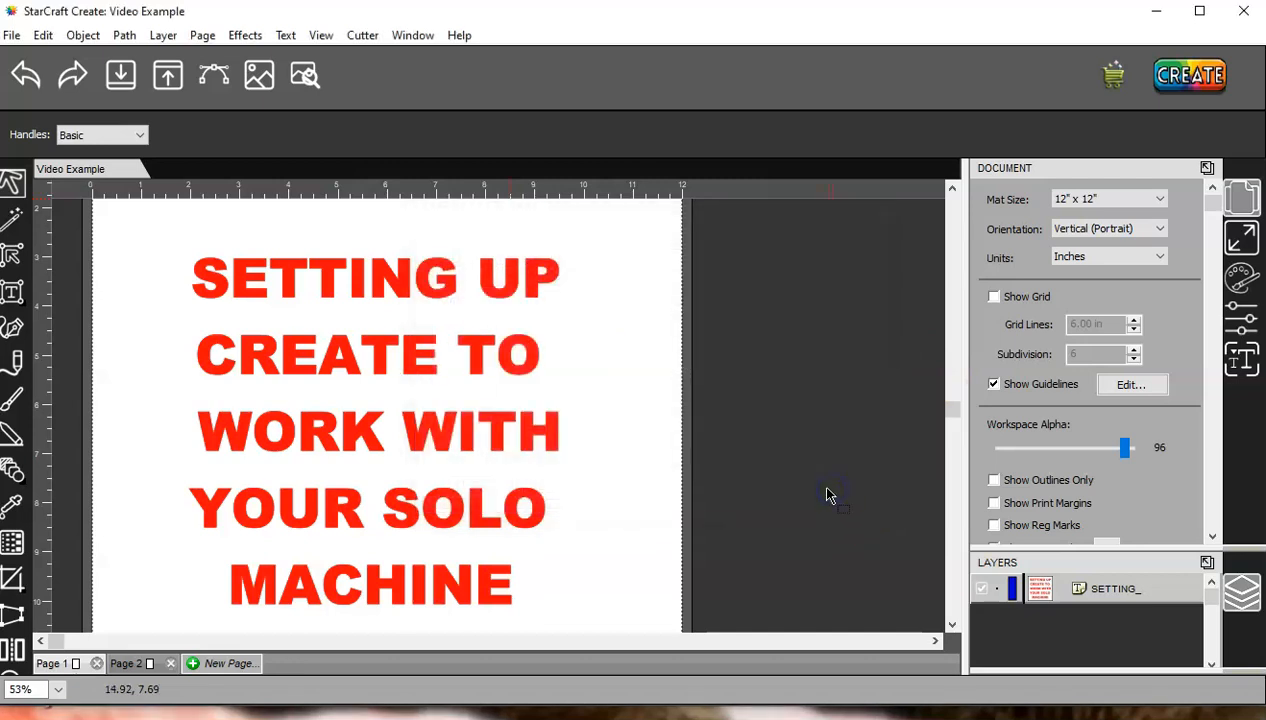
mouse_move(362, 36)
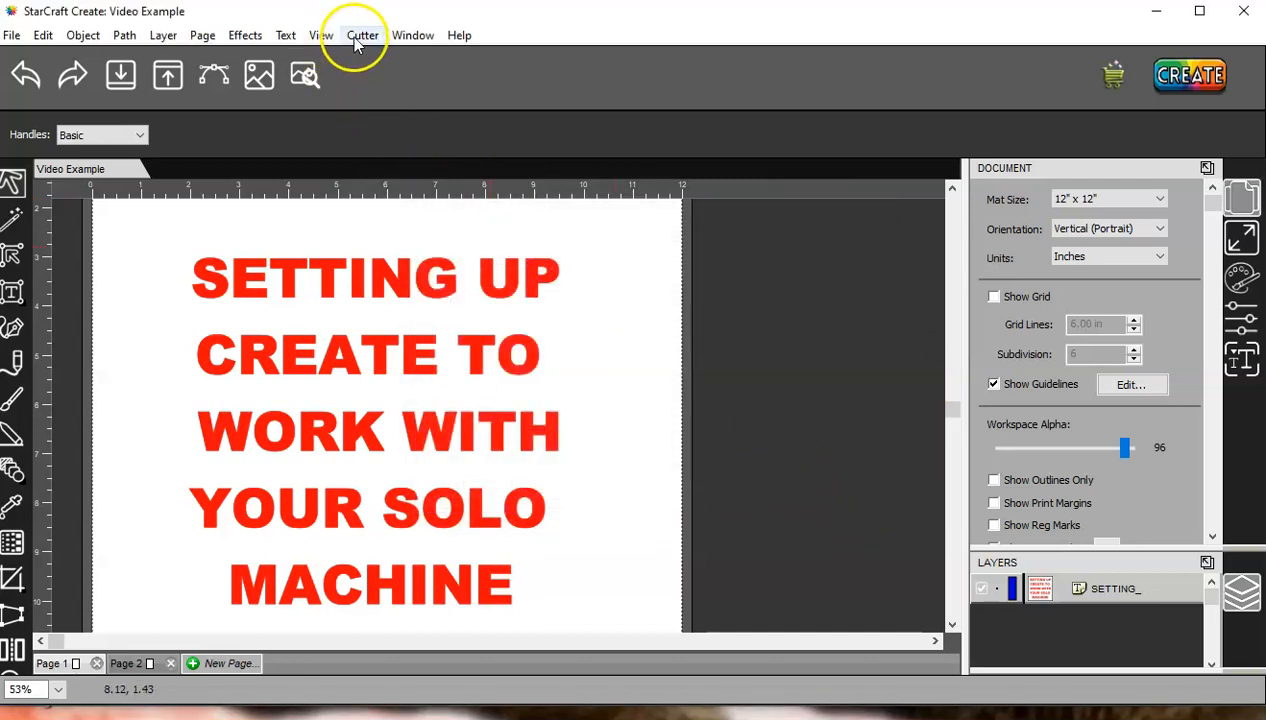
In Cut with StarCraft settings, try the serial-port option, then set the Solo's connection to TCP/IP
click(362, 36)
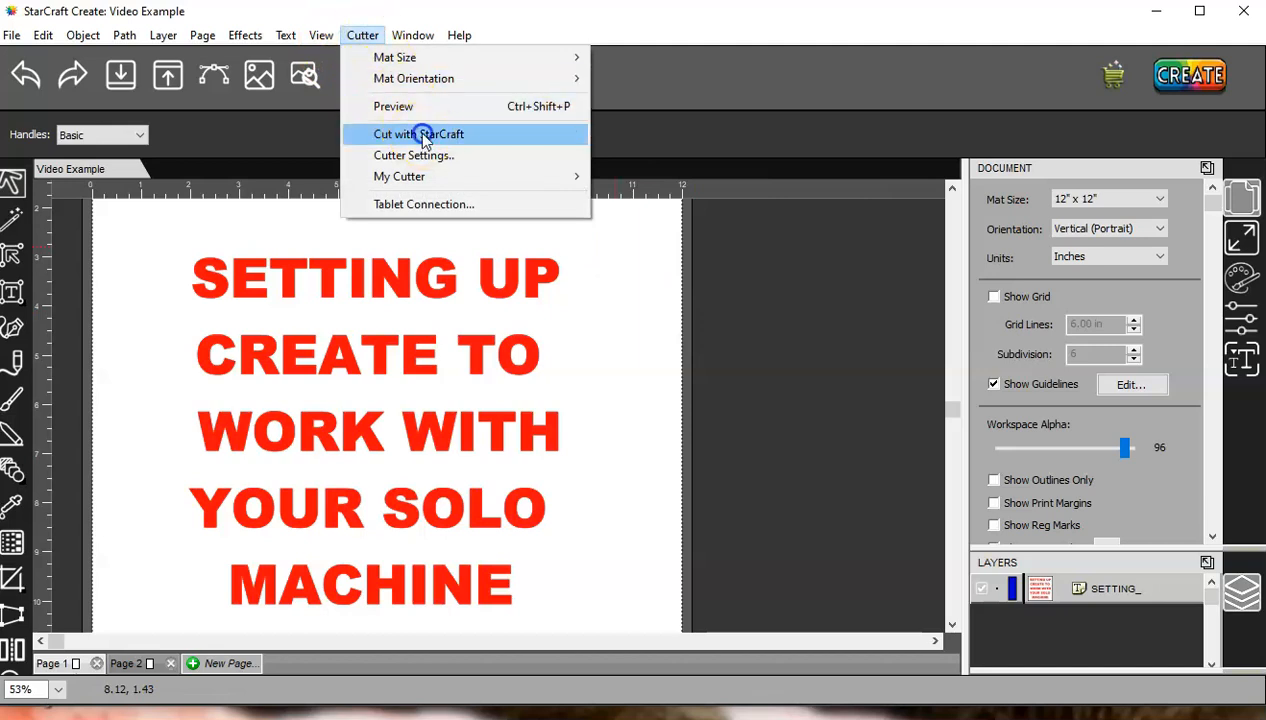
click(418, 134)
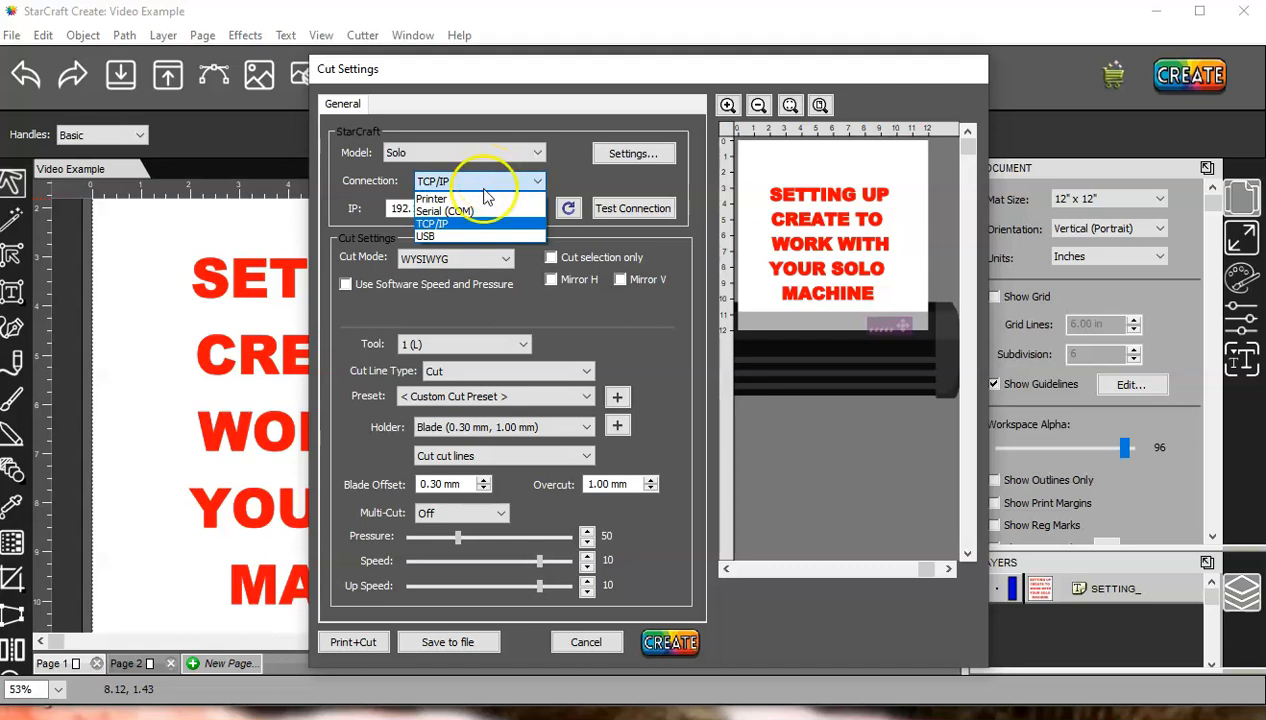
click(444, 210)
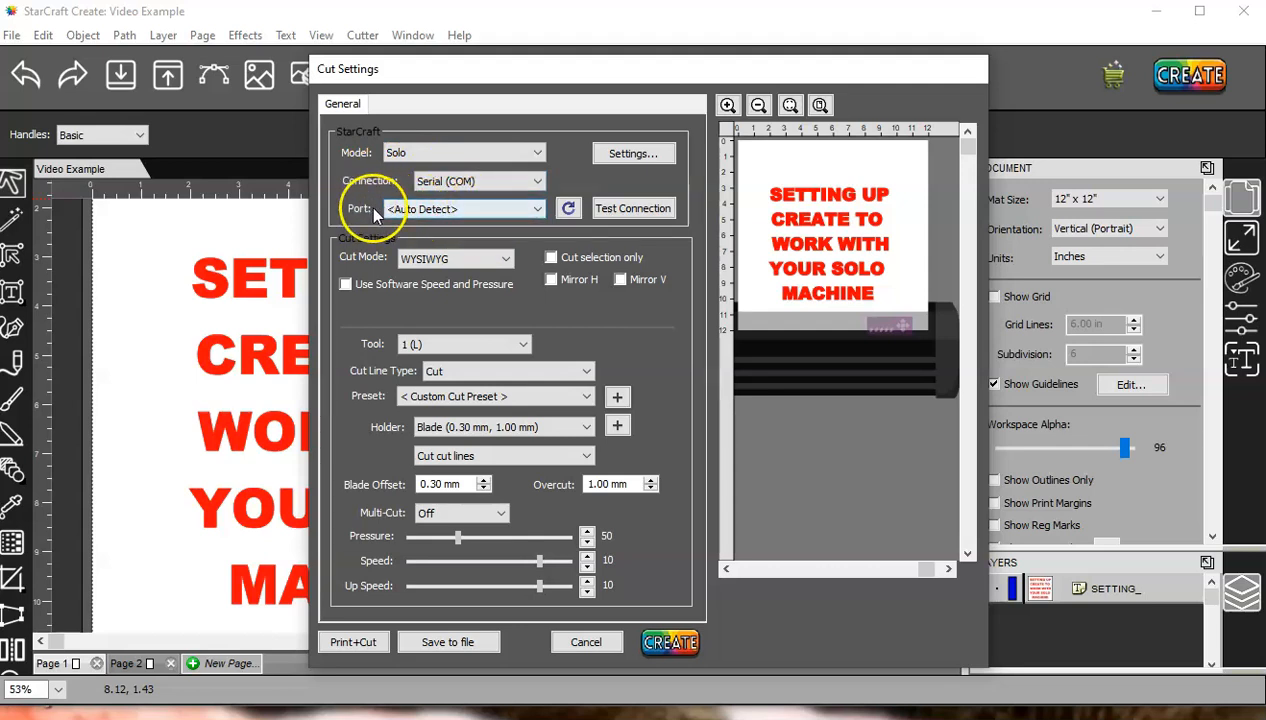
click(464, 208)
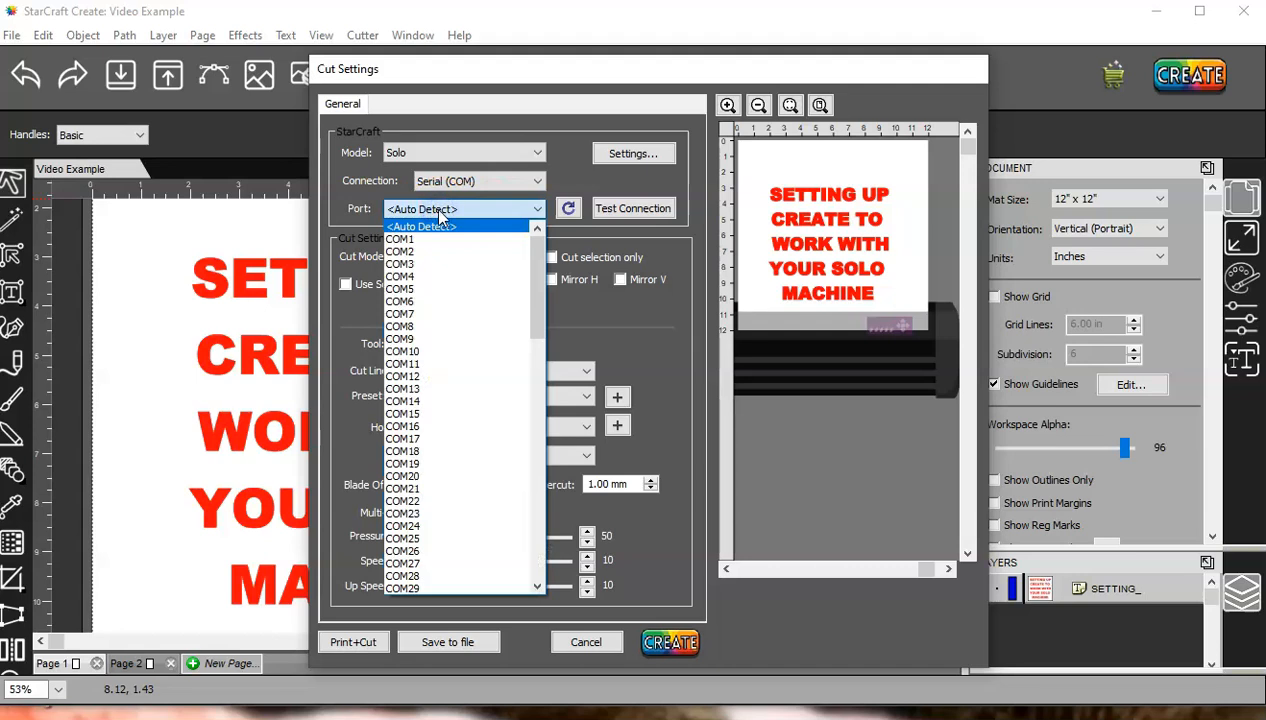
mouse_move(430, 512)
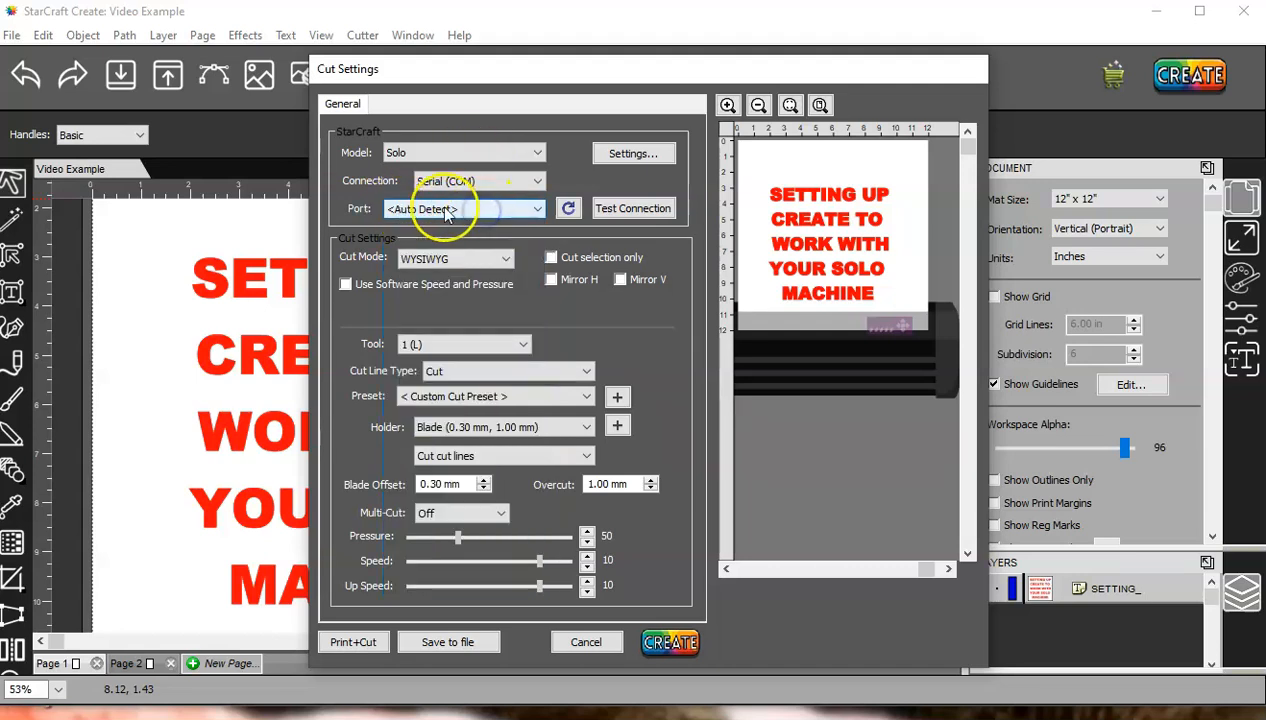
click(536, 180)
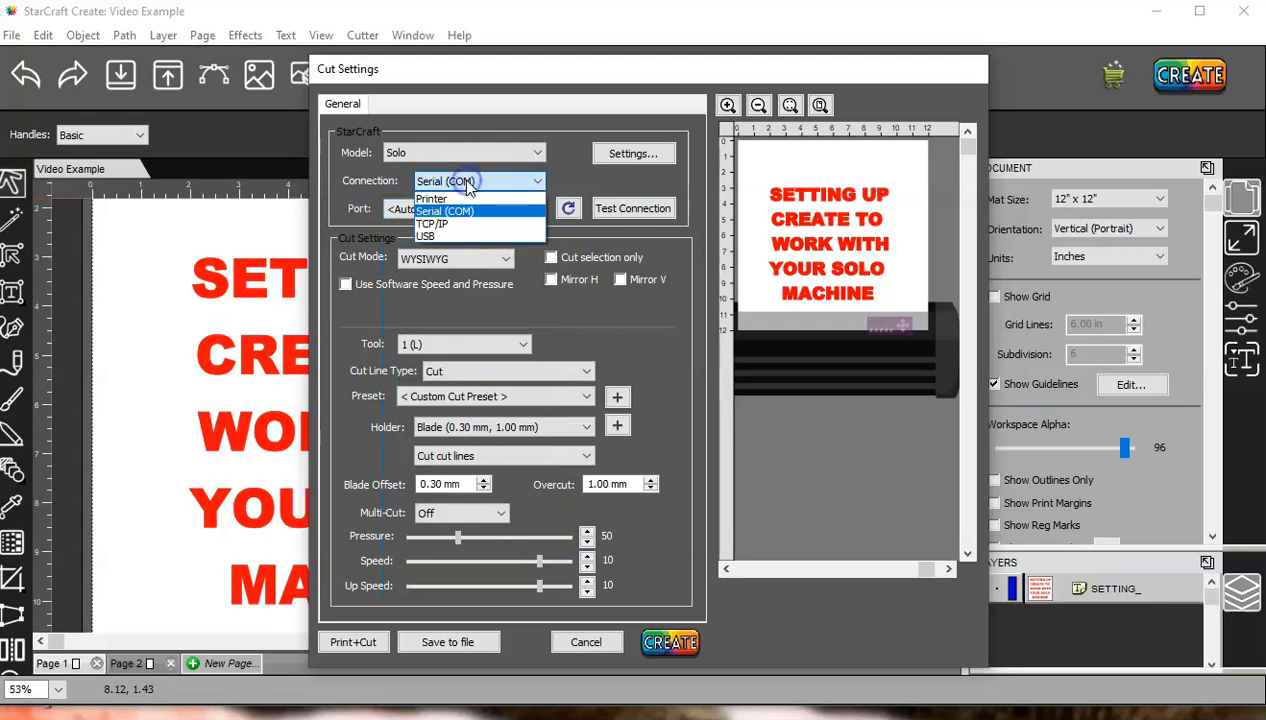
click(432, 224)
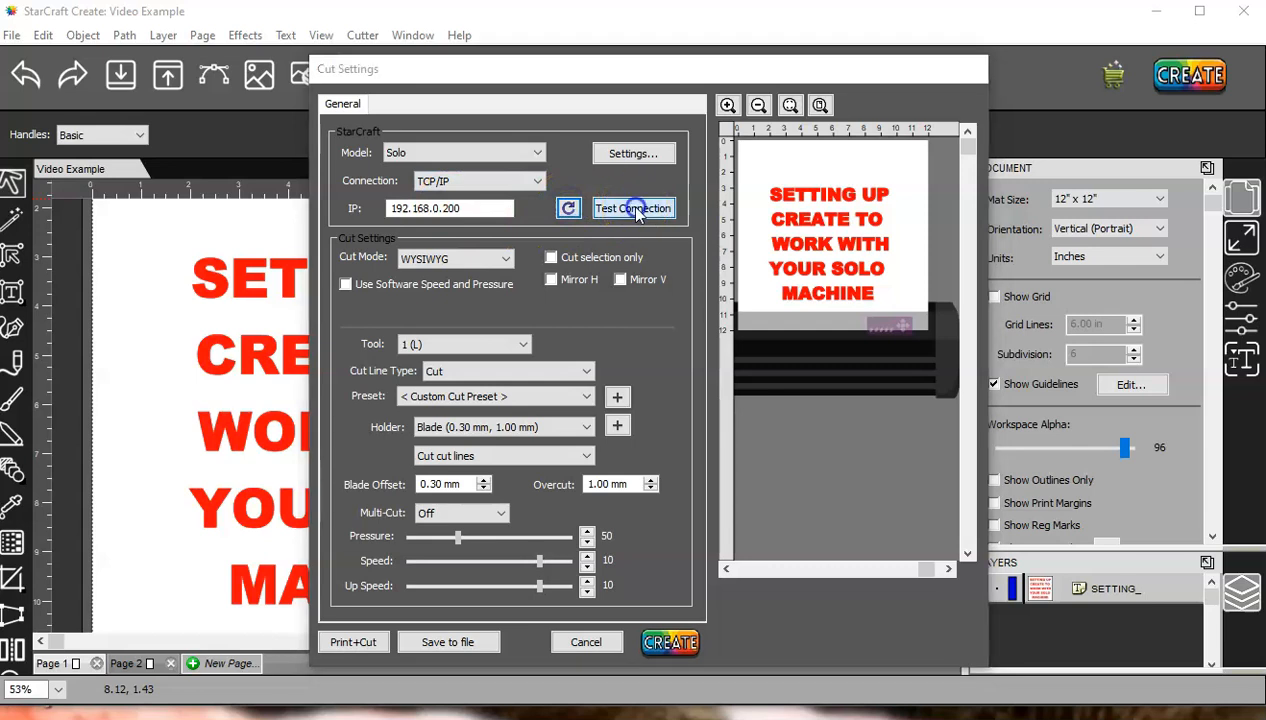
Run Test Connection to the Solo at 192.168.0.200, then cancel out of Cut Settings without cutting
click(632, 208)
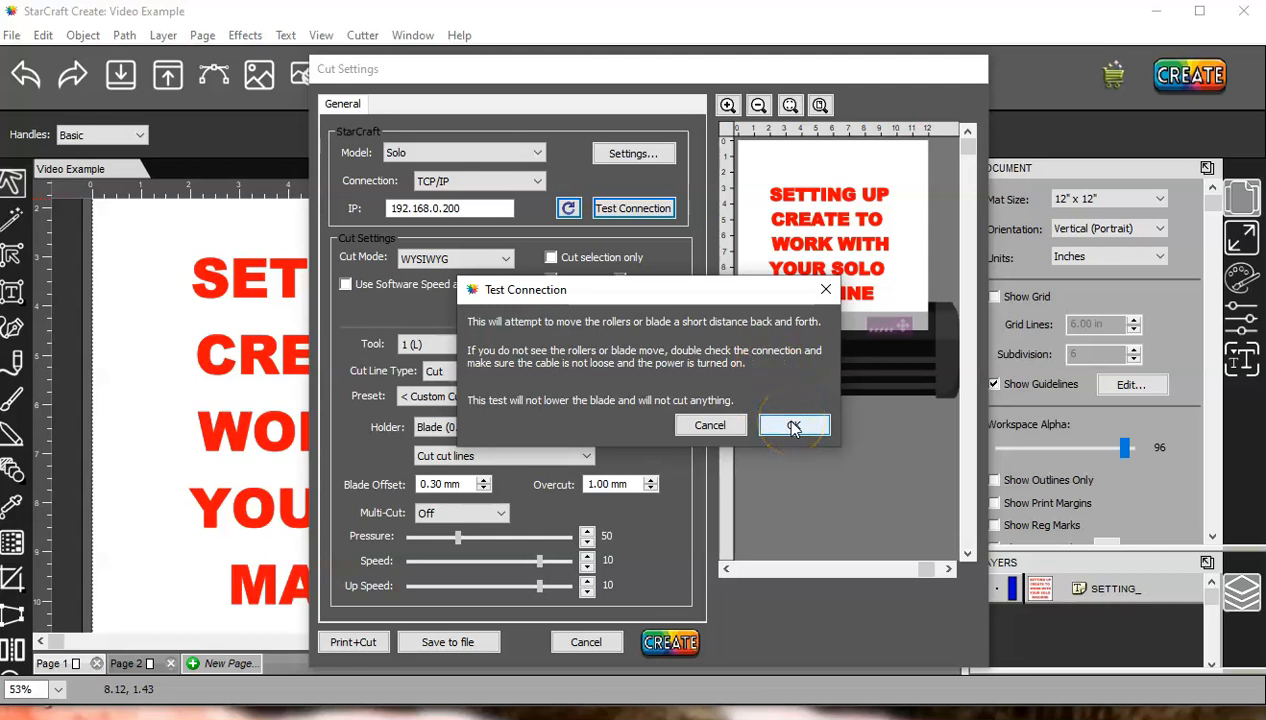
click(794, 424)
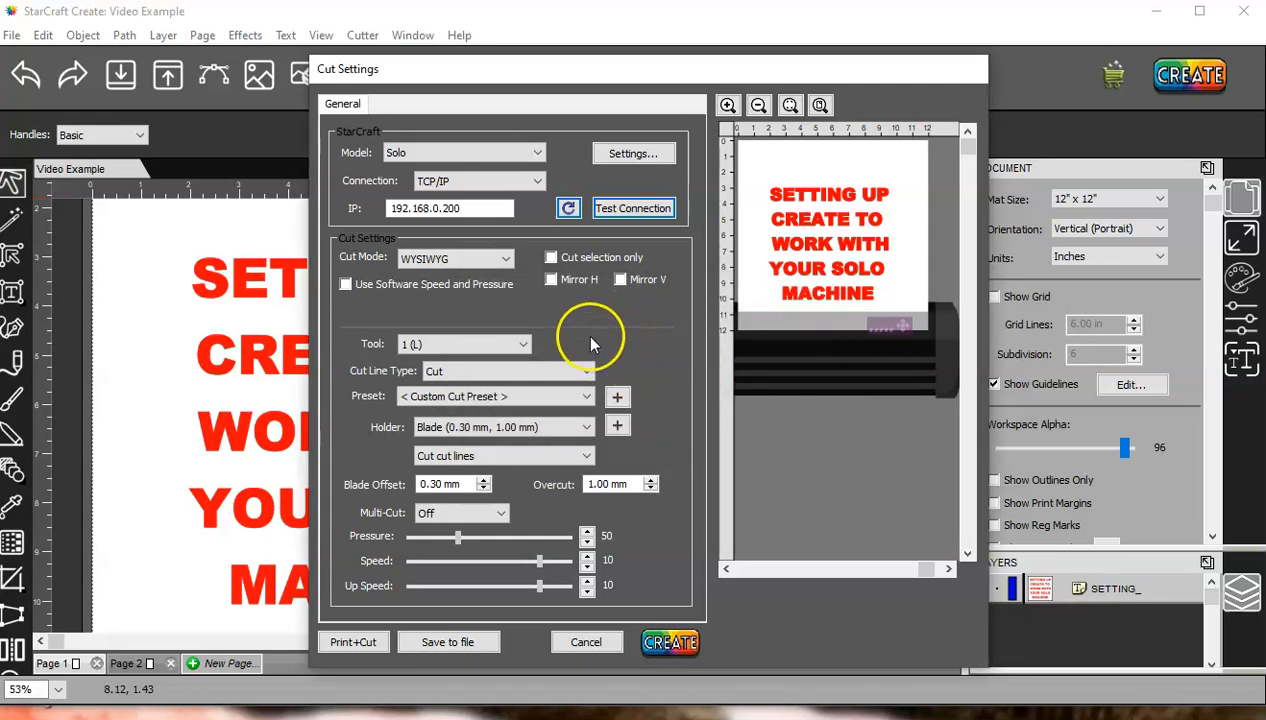
mouse_move(584, 348)
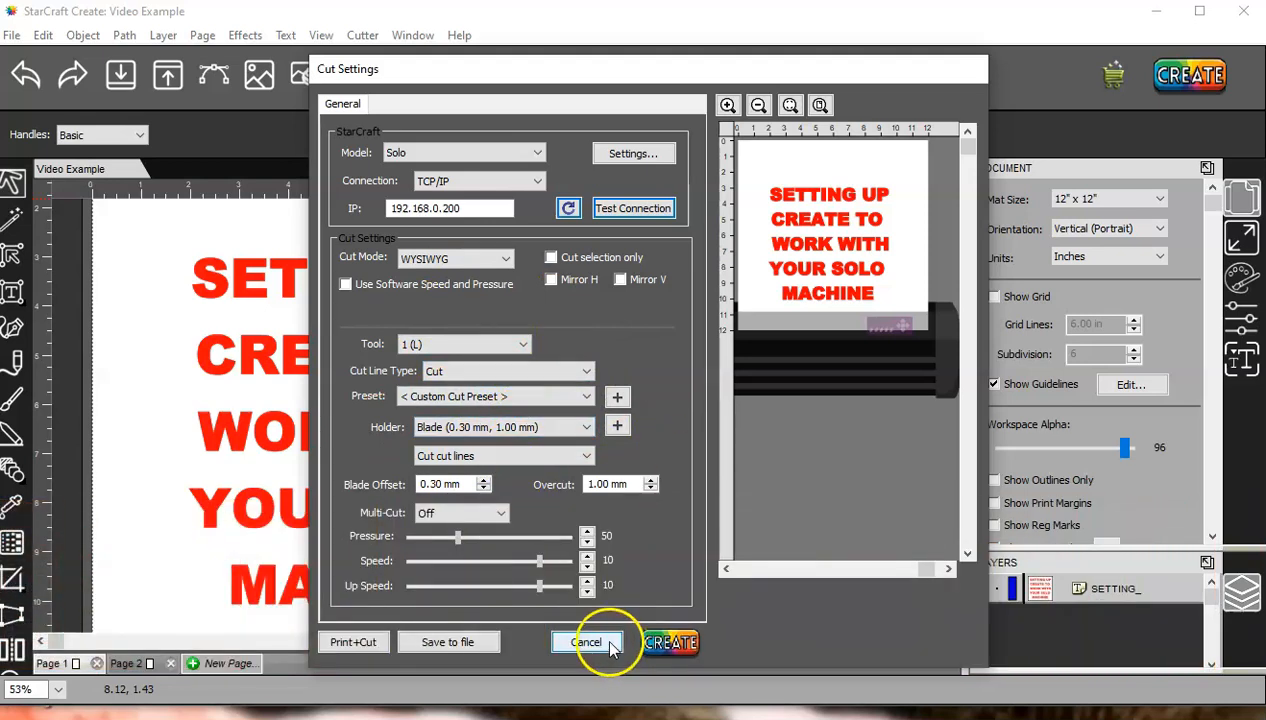
click(588, 642)
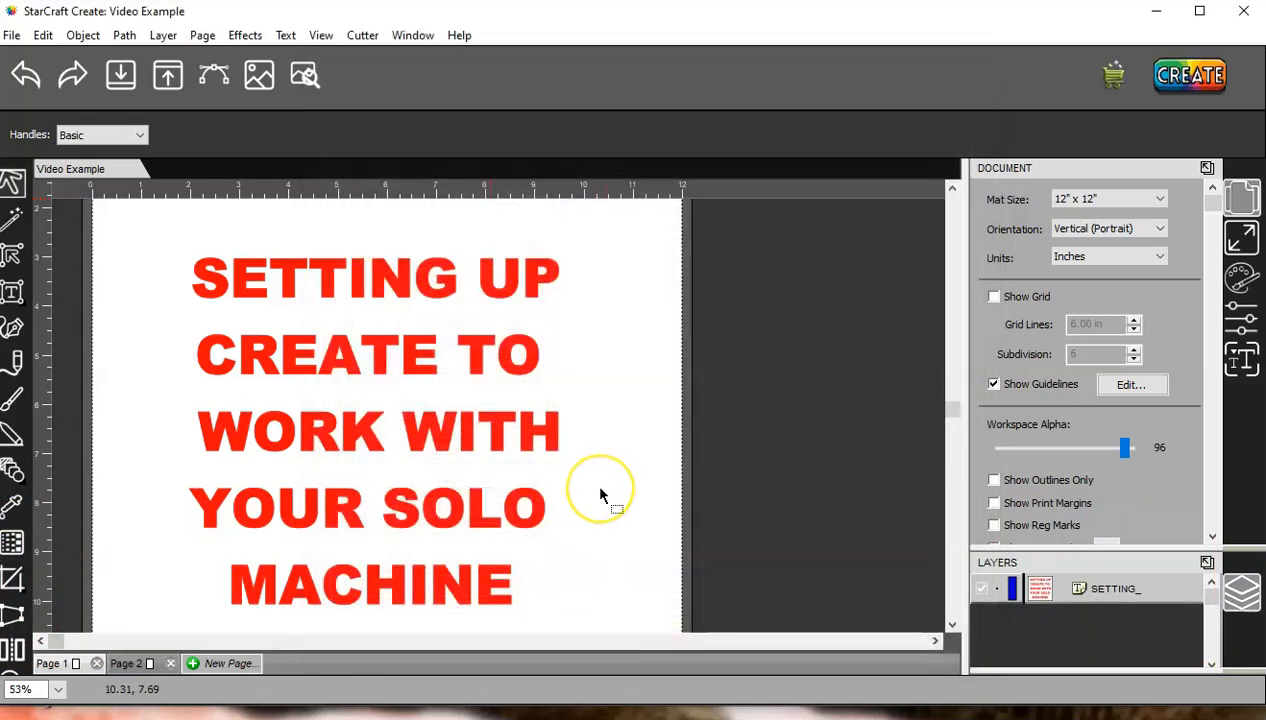